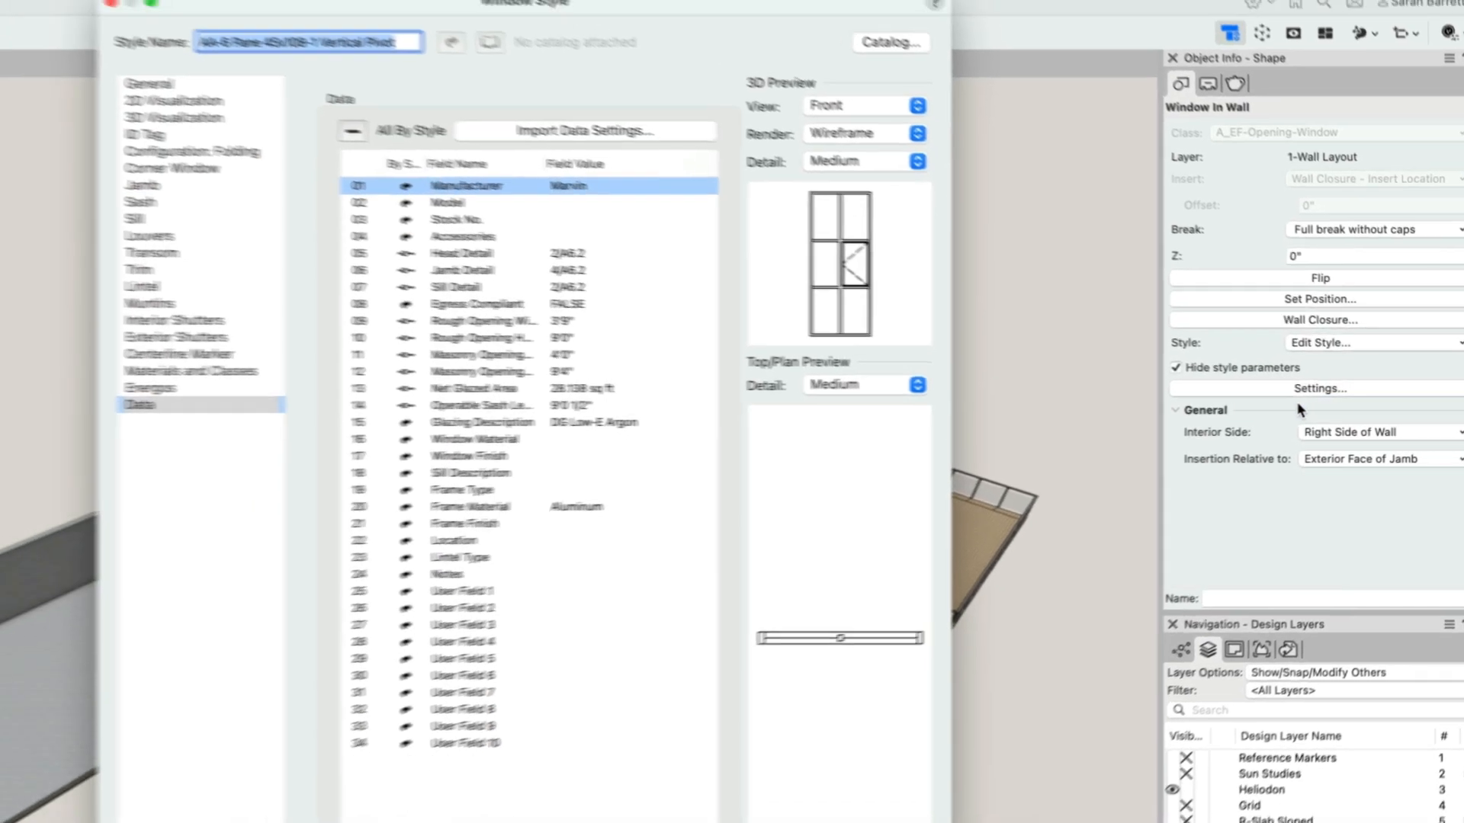
Step: Bring up the BCF Manager topics, then the Embodied Carbon Calculator worksheet's materials list
left_click(271, 111)
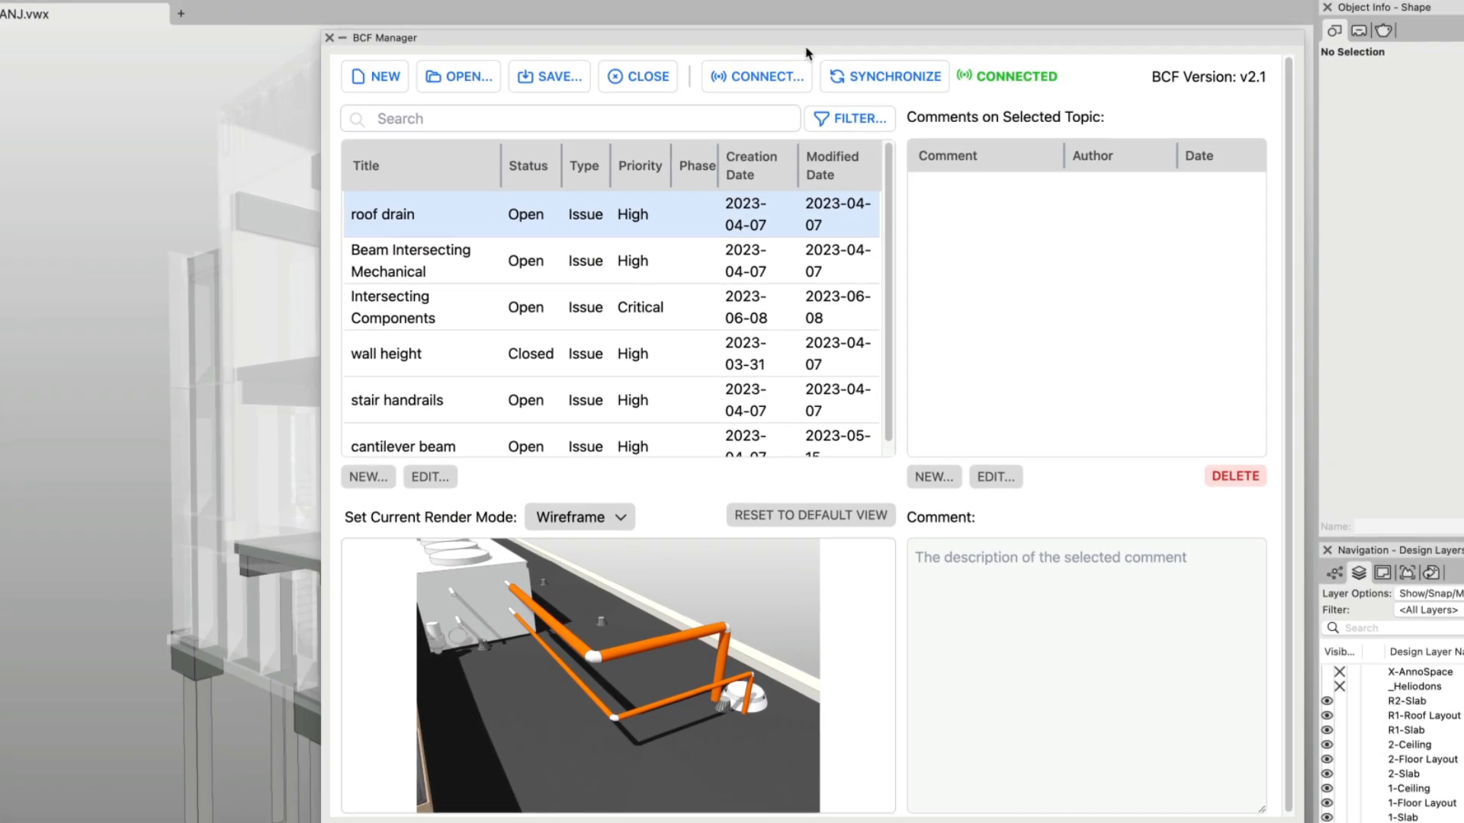
left_click(410, 260)
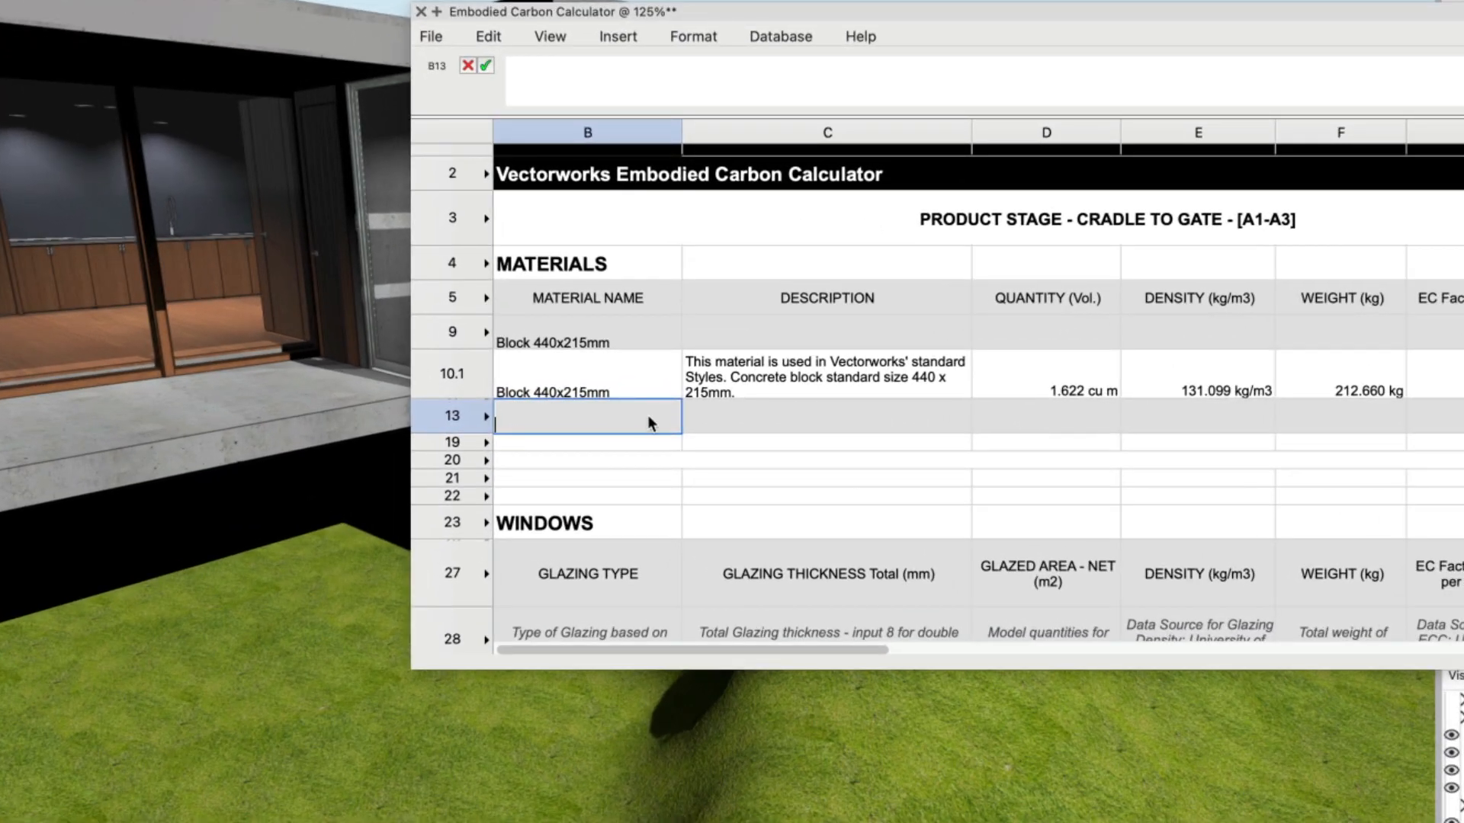
Step: Enter 'Concrete 3500psi' as a new material row so its description, volume, density and weight populate
type("Concrete")
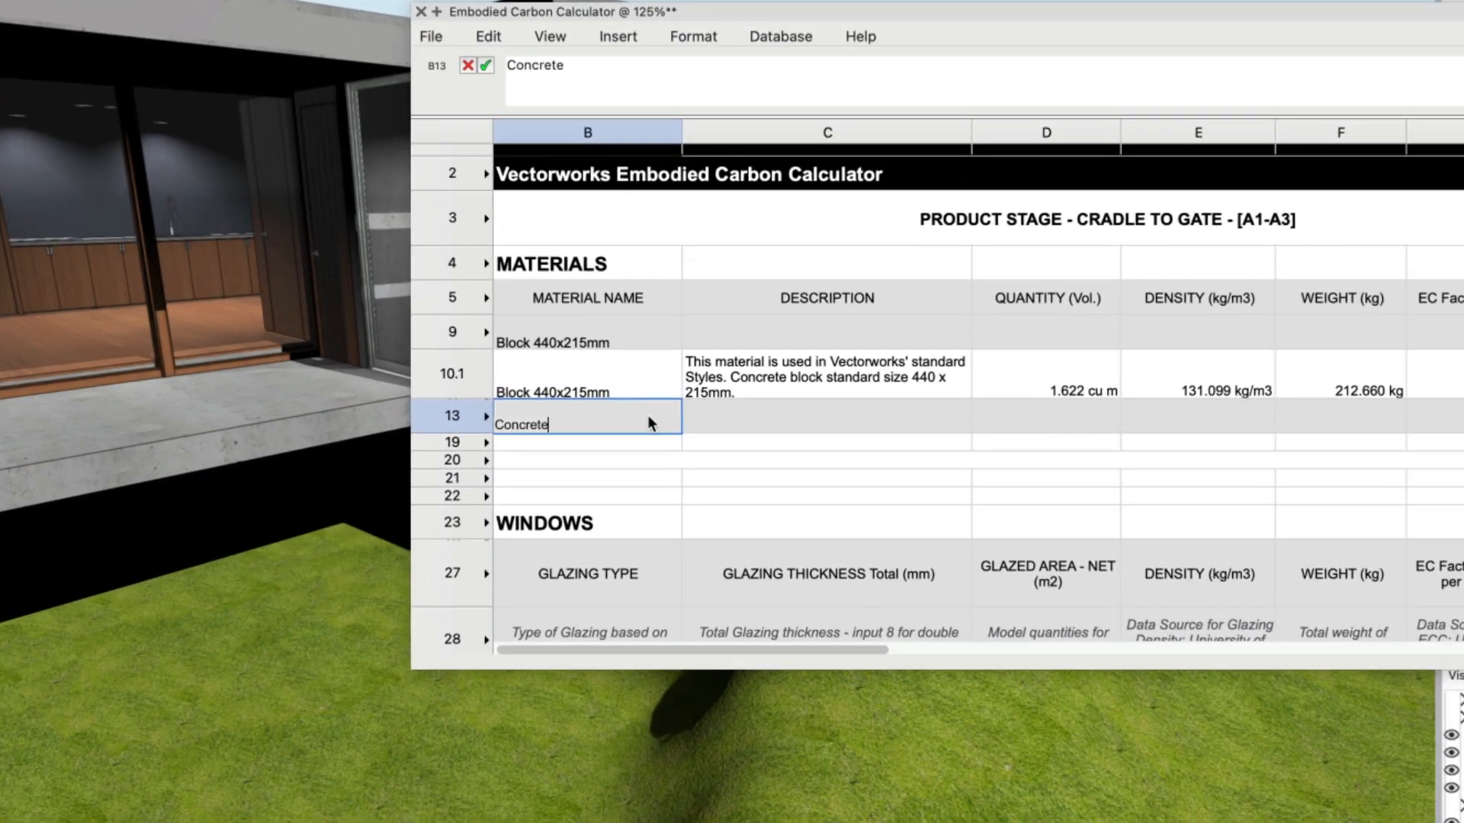
type("3500p")
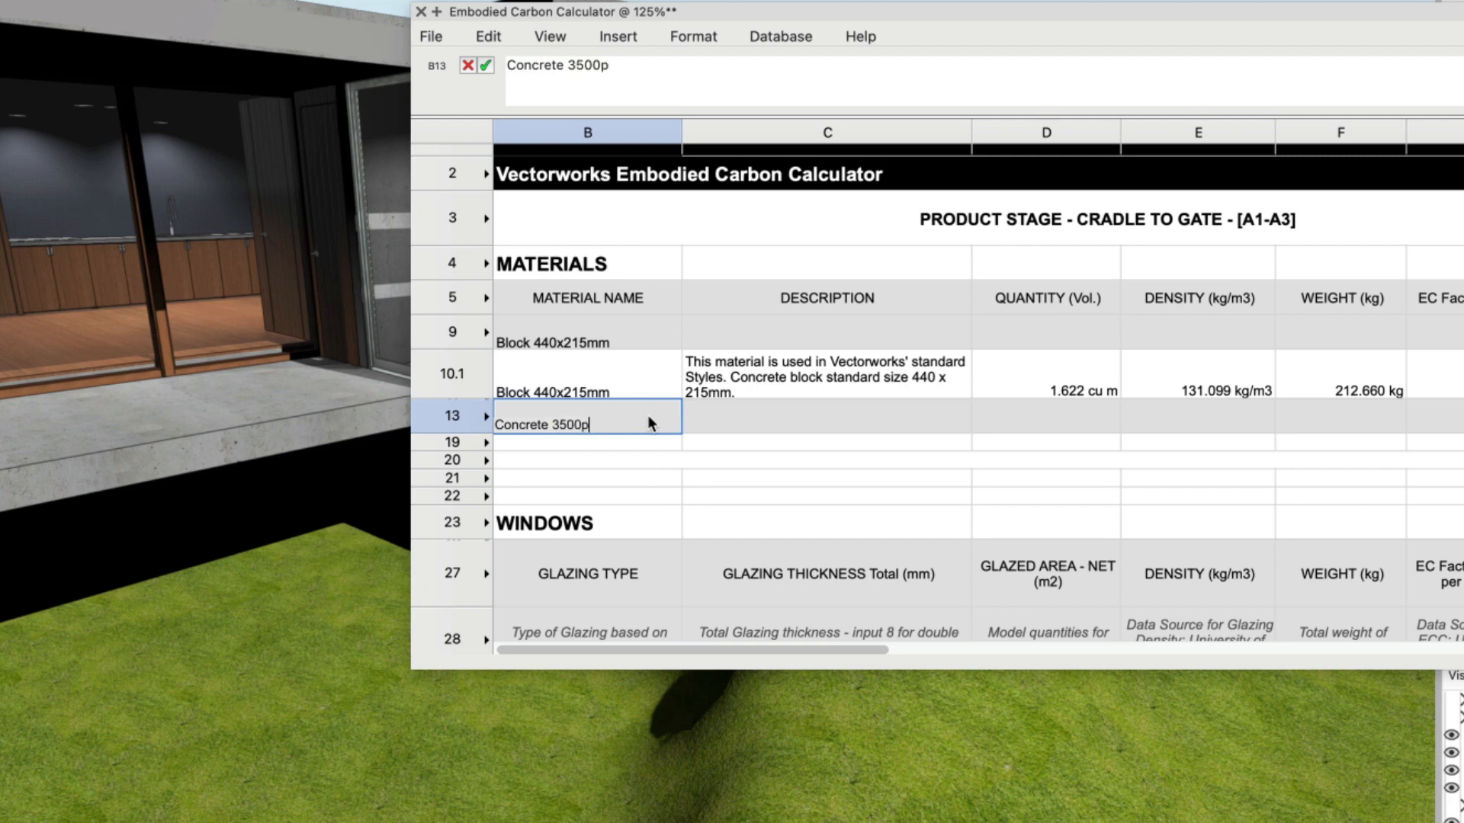
type("si")
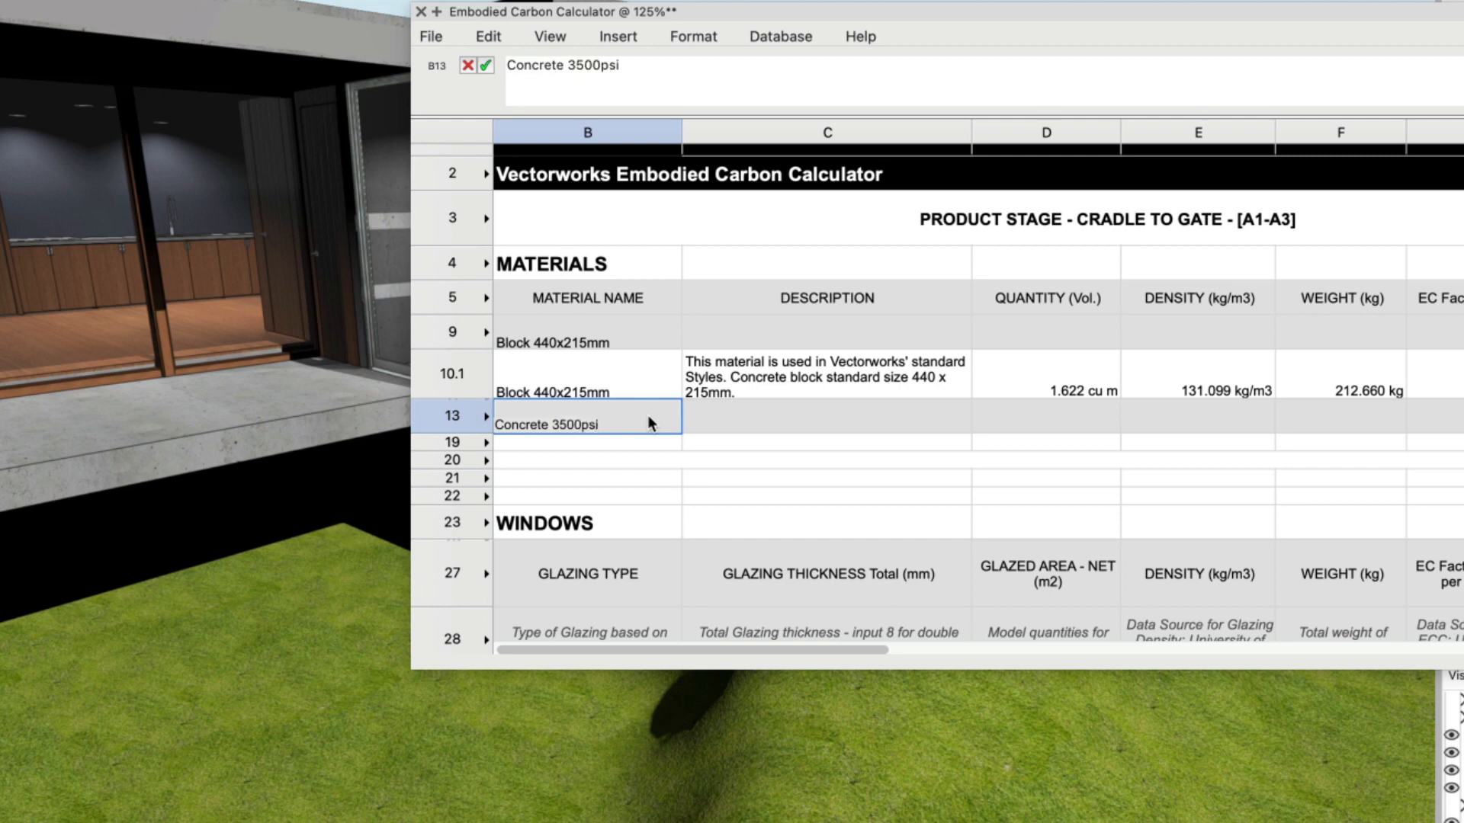
left_click(824, 416)
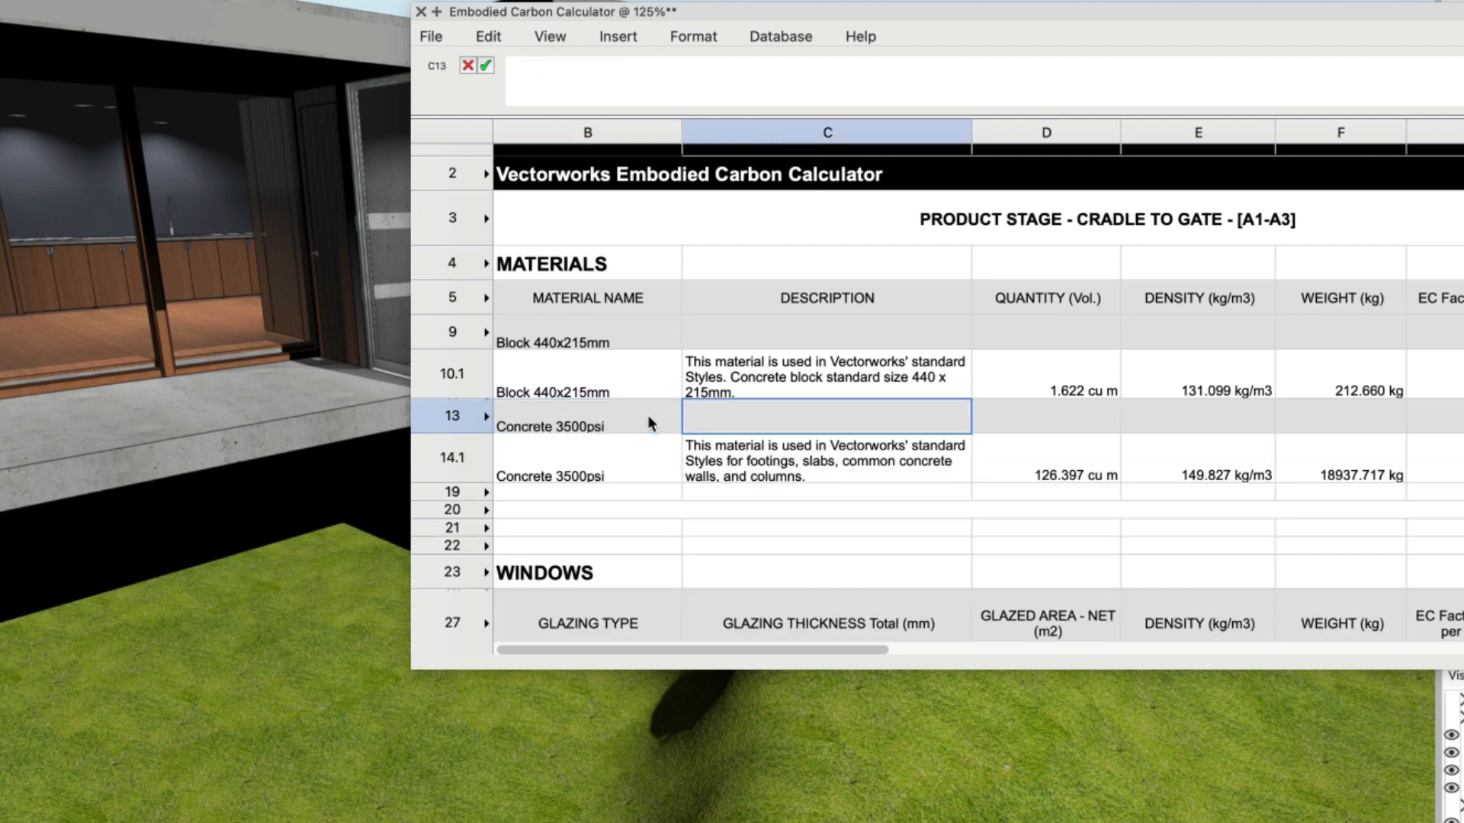